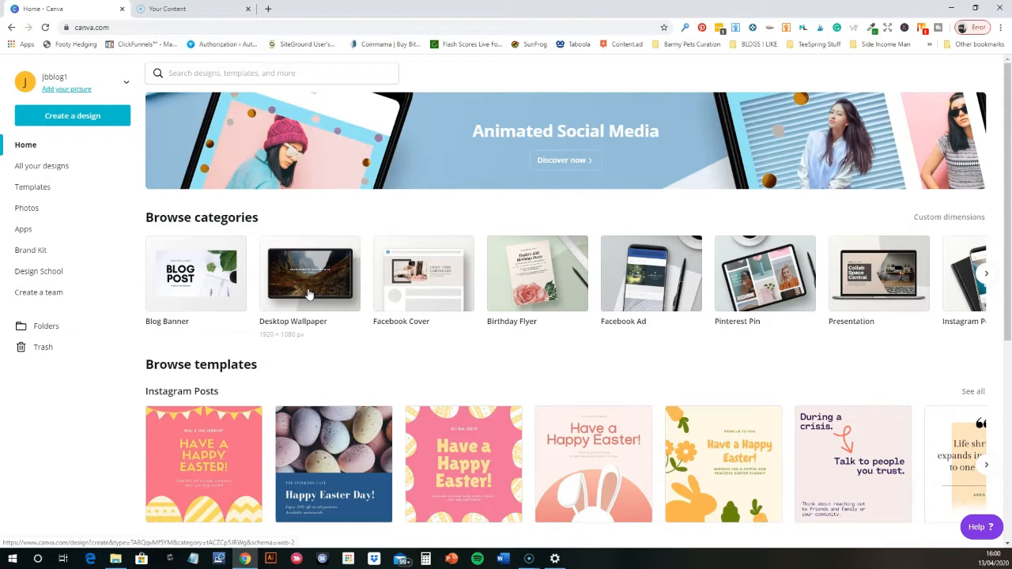
# Start a blank Desktop Wallpaper design and begin a photo search
pyautogui.click(310, 273)
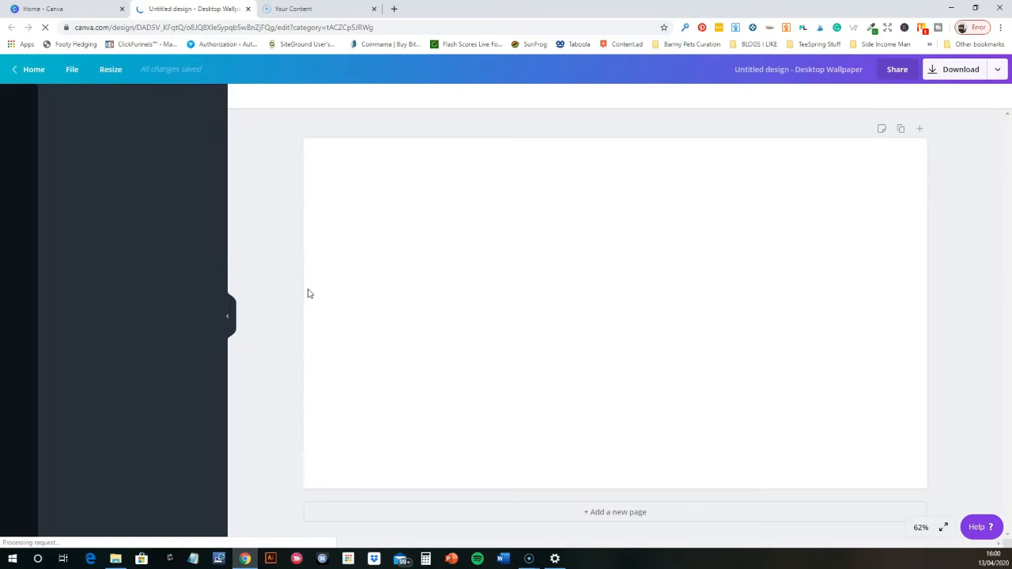
pyautogui.click(19, 101)
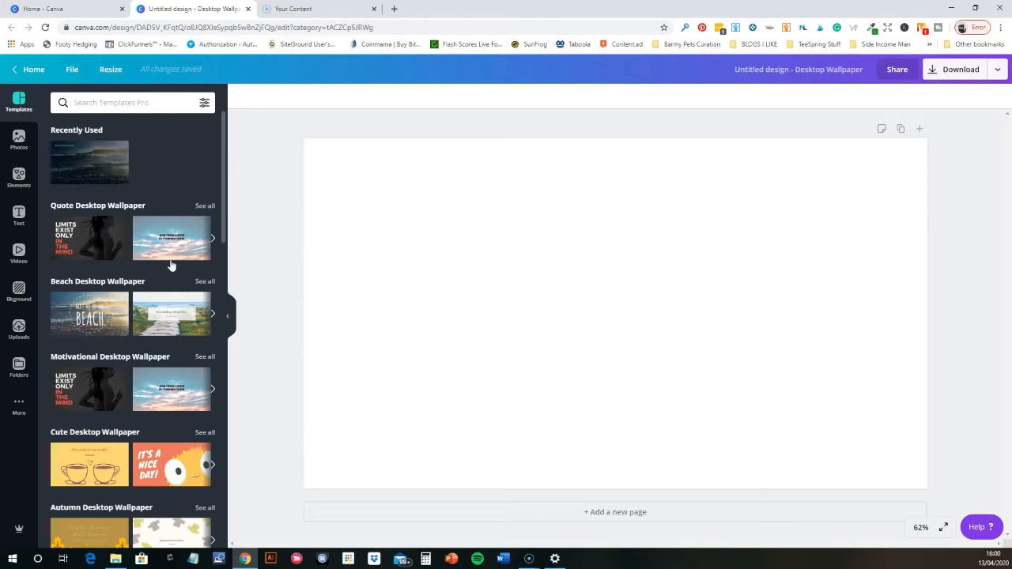
pyautogui.scroll(-3)
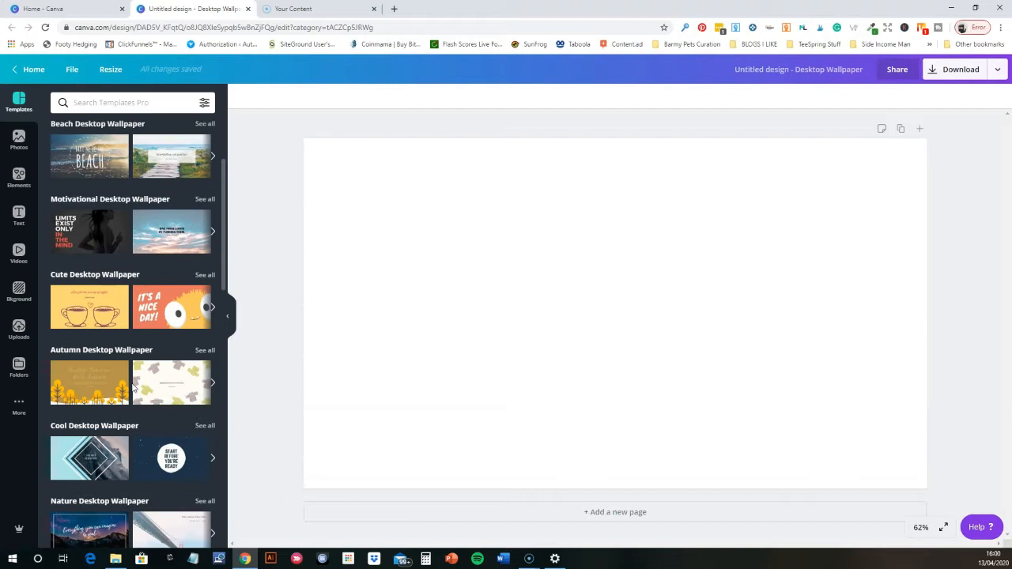
pyautogui.write('se')
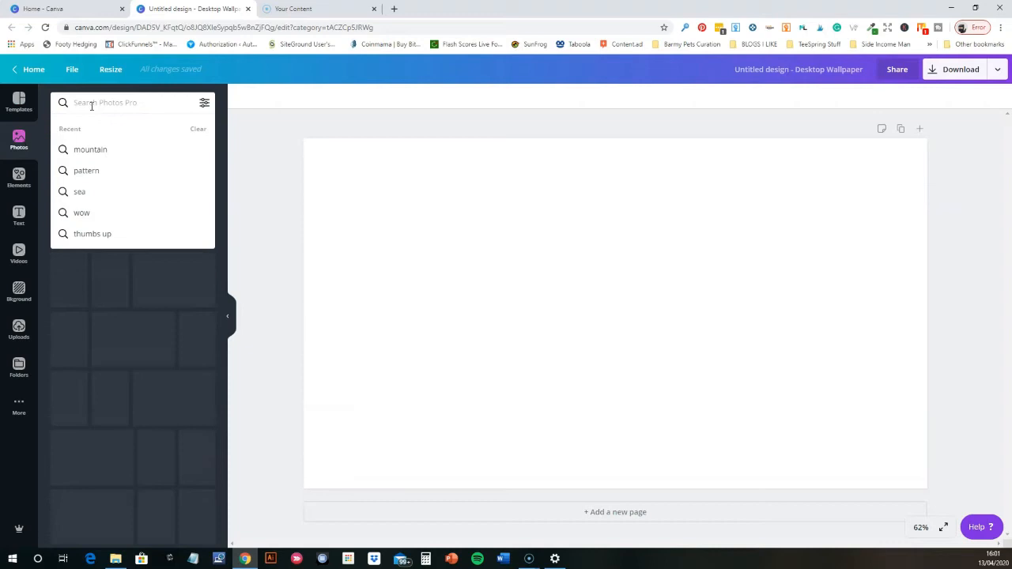
# Search photos for 'sea' filtered to Free and add the crashing-wave photo as background
pyautogui.click(79, 191)
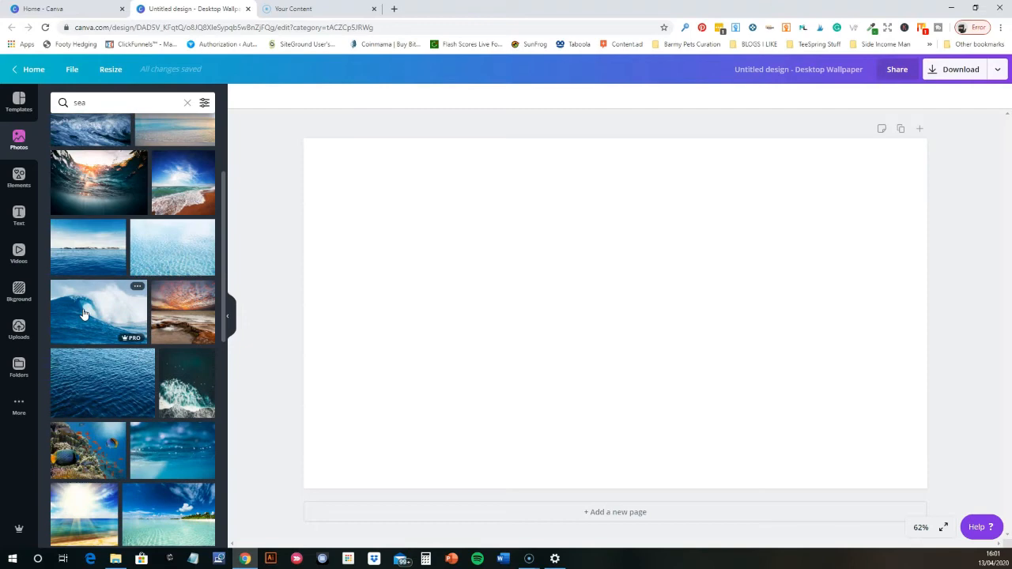
pyautogui.click(205, 101)
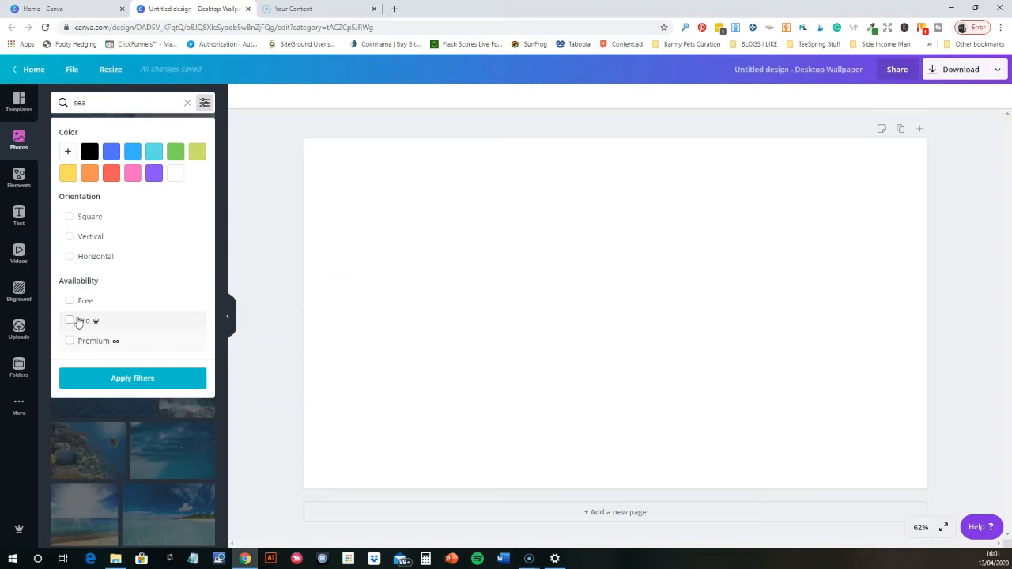
pyautogui.click(70, 300)
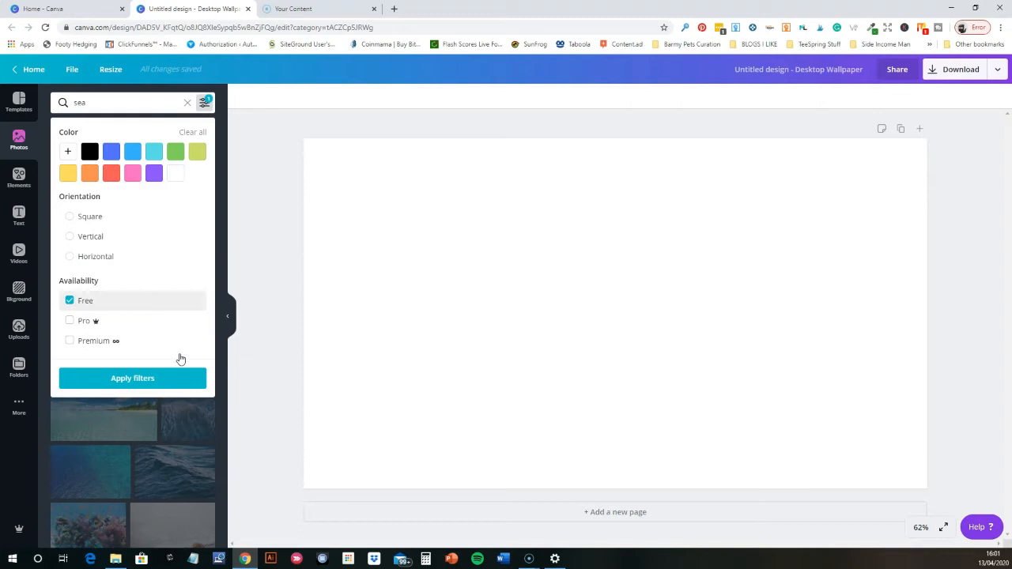
pyautogui.click(133, 190)
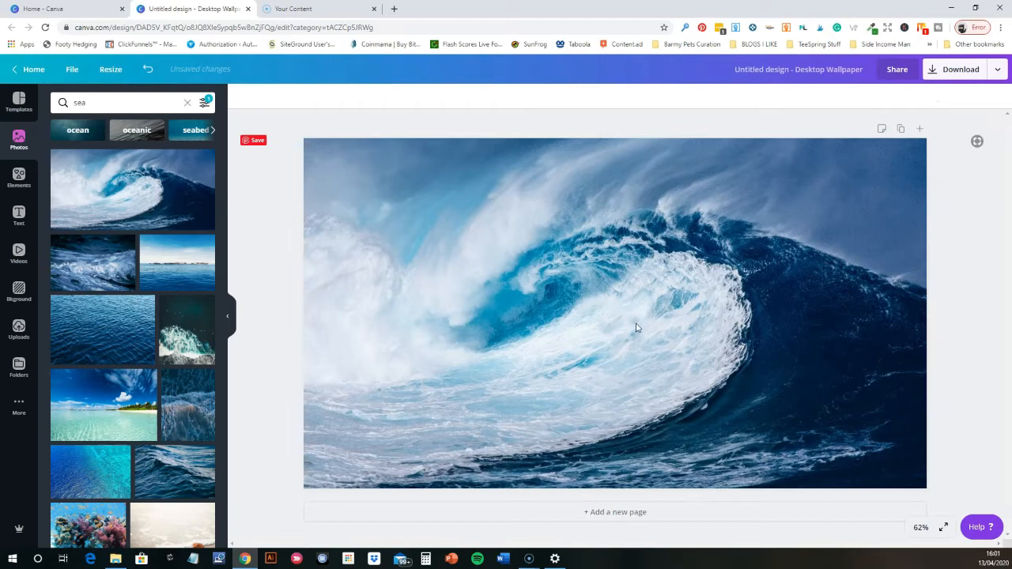
# Apply the muted Nordic filter preset to the wave photo
pyautogui.click(614, 313)
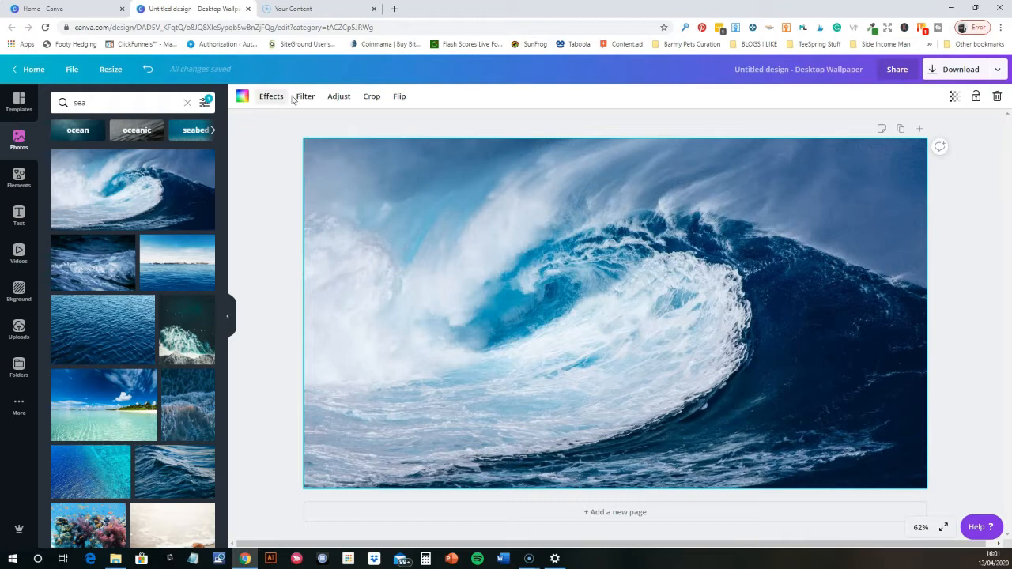
pyautogui.click(306, 97)
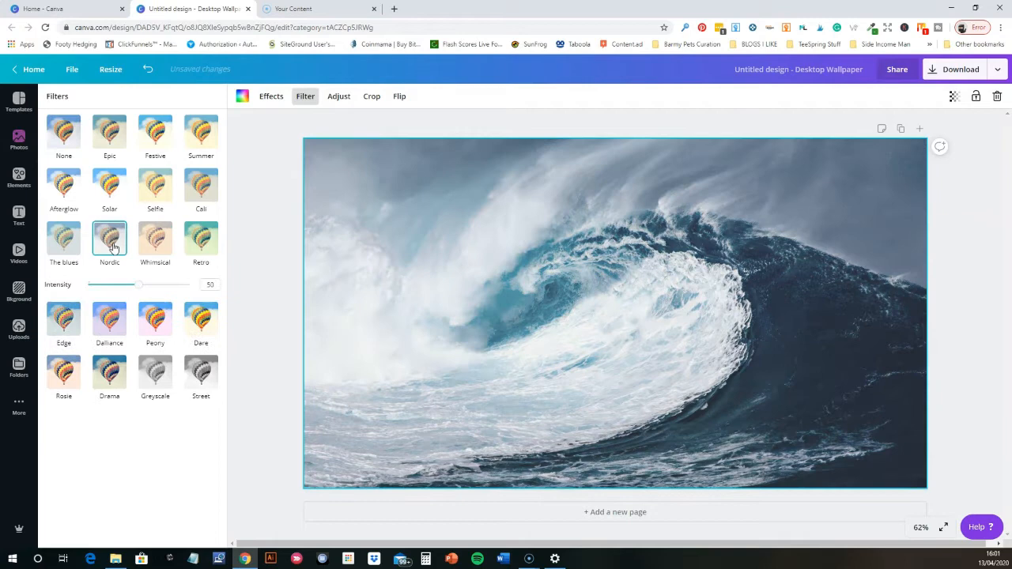
pyautogui.click(19, 328)
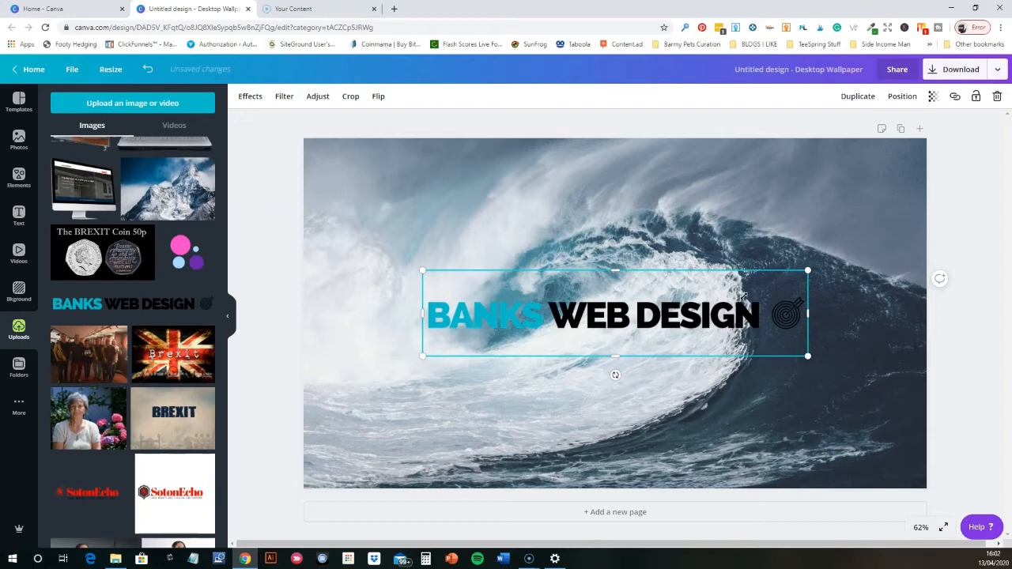
# Shrink the Banks Web Design logo and settle it in the lower-left of the wave wallpaper
pyautogui.moveTo(616, 314); pyautogui.dragTo(615, 222)
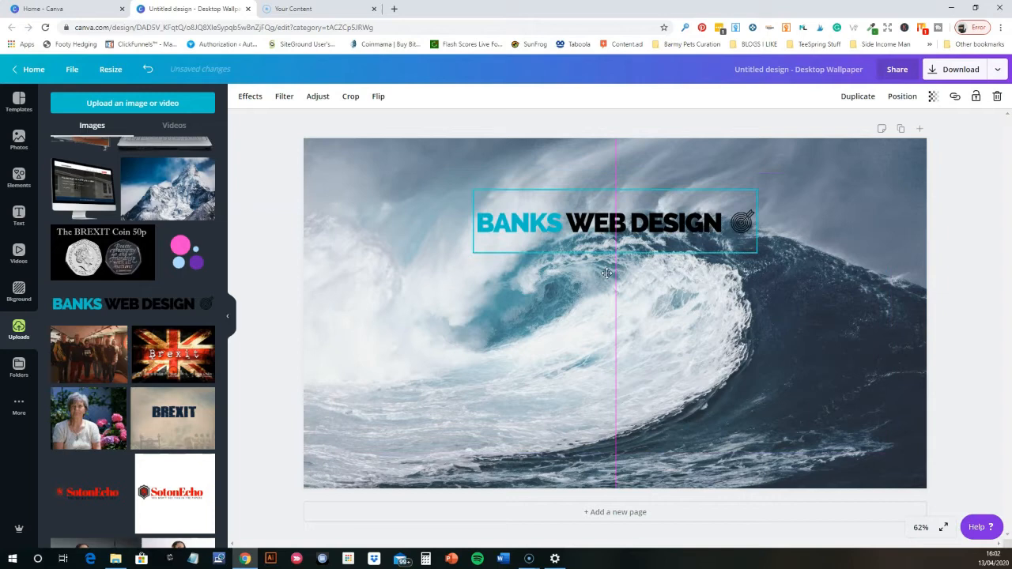
pyautogui.moveTo(614, 222); pyautogui.dragTo(521, 405)
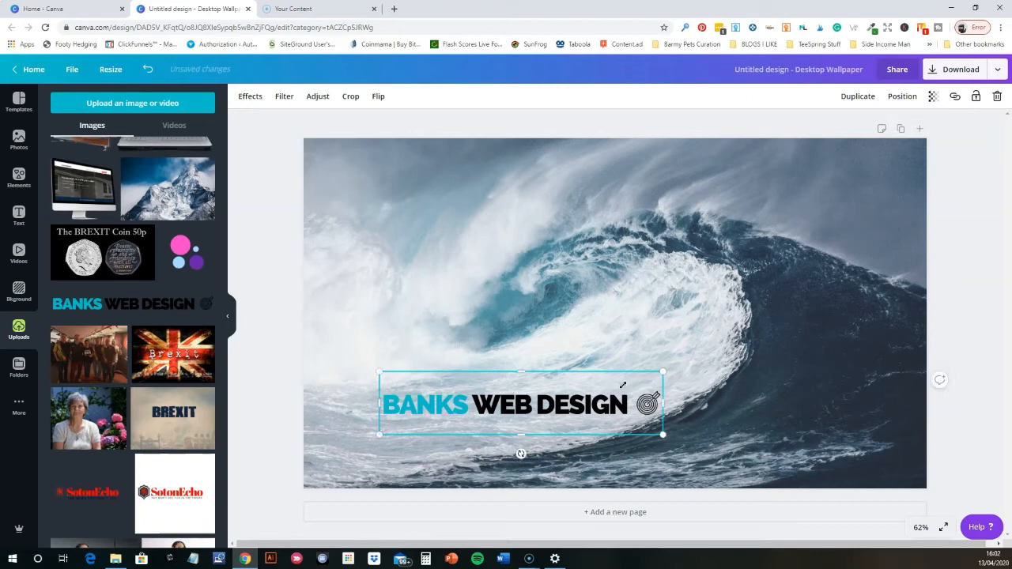
pyautogui.moveTo(522, 404); pyautogui.dragTo(442, 430)
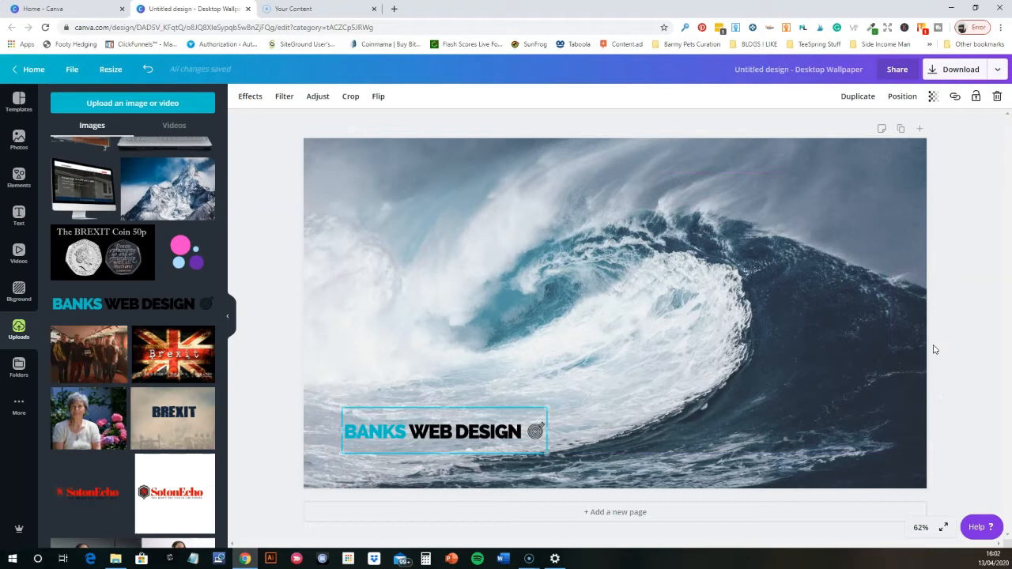
pyautogui.click(639, 313)
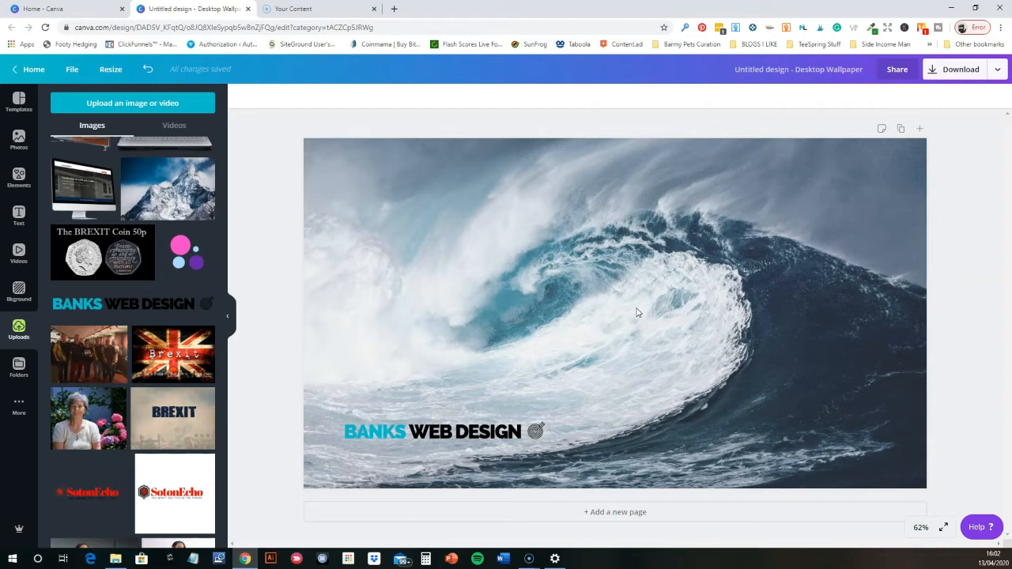
pyautogui.moveTo(720, 313)
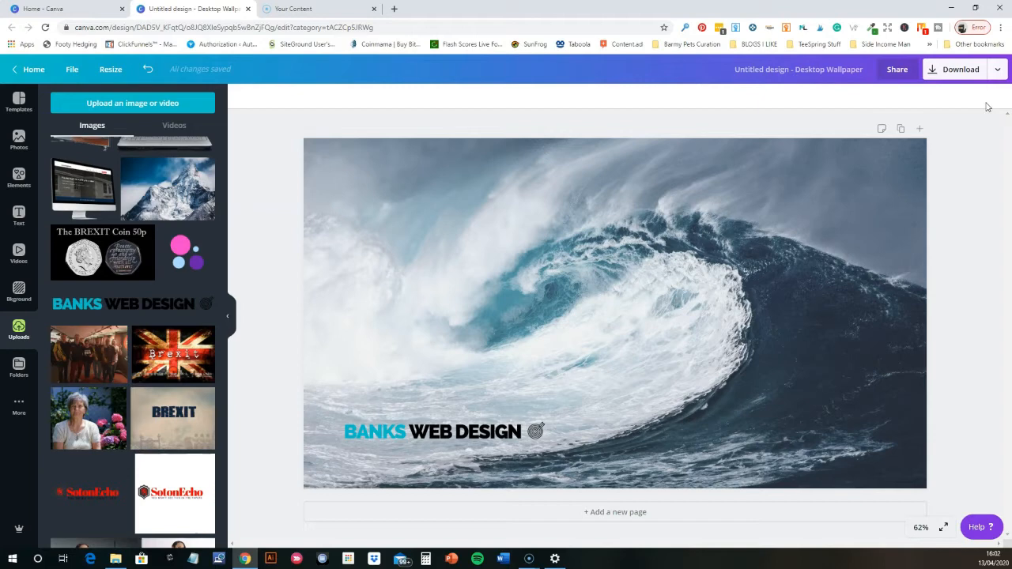
# Download the wave wallpaper as a PNG and return to editing the design
pyautogui.click(956, 69)
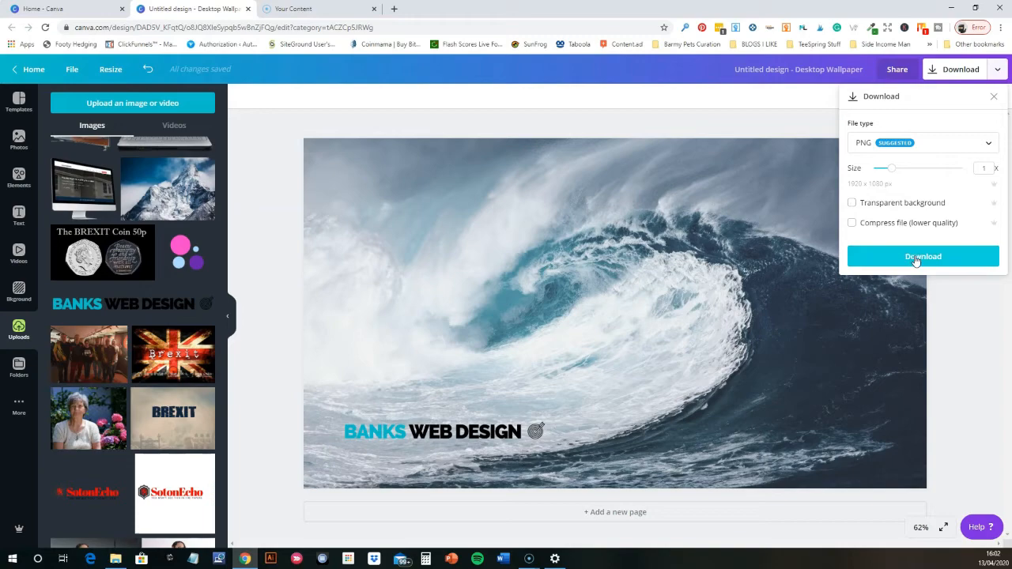
pyautogui.click(924, 257)
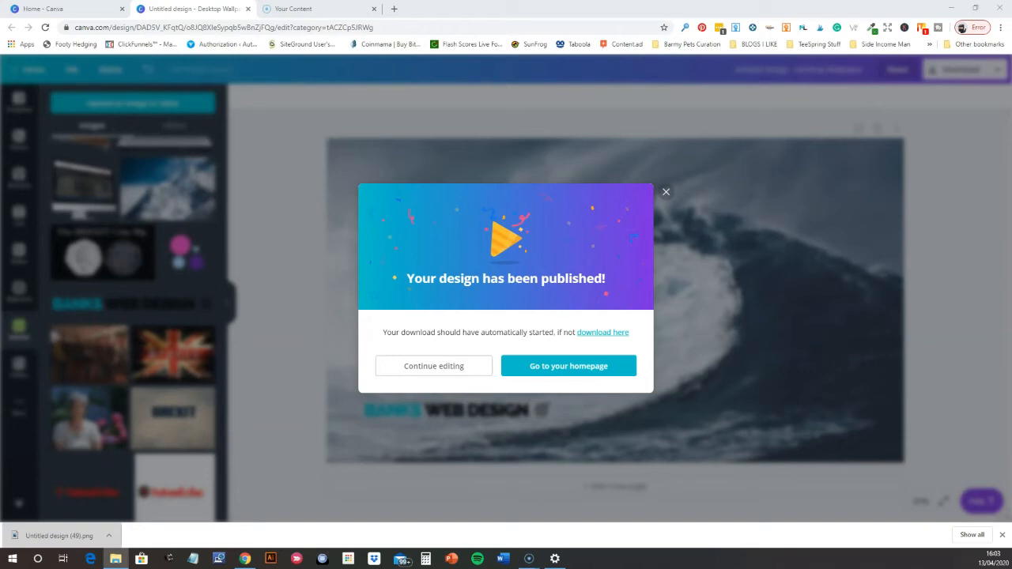
pyautogui.click(115, 560)
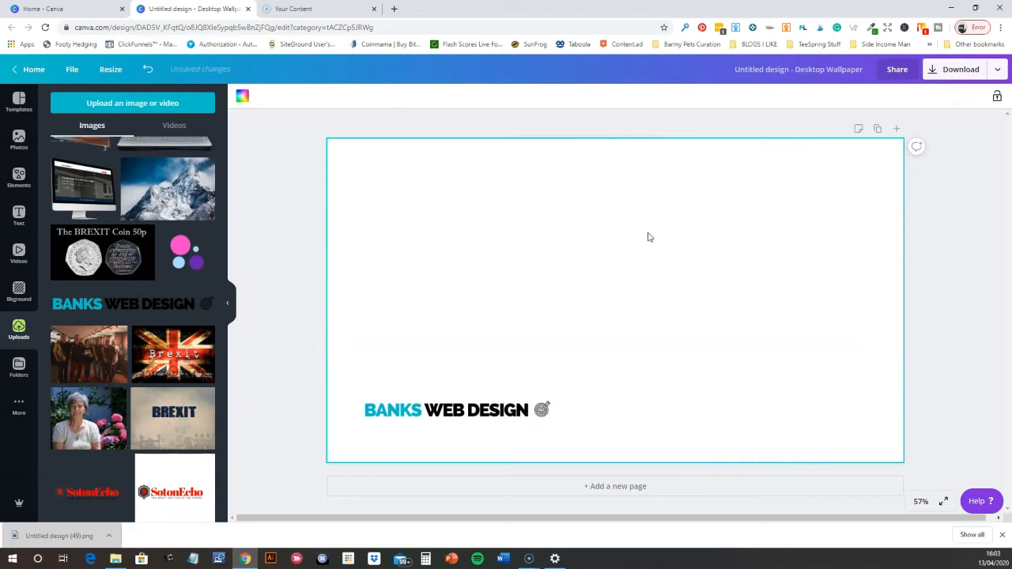
# Search photos for 'urban' and set the aerial city photo as the background behind the logo
pyautogui.click(19, 141)
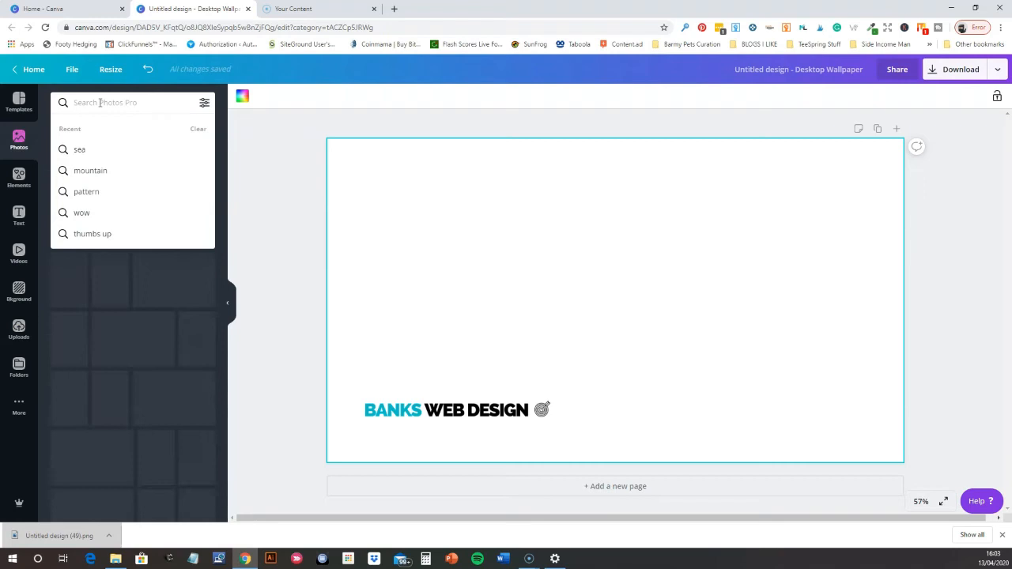
pyautogui.write('urban')
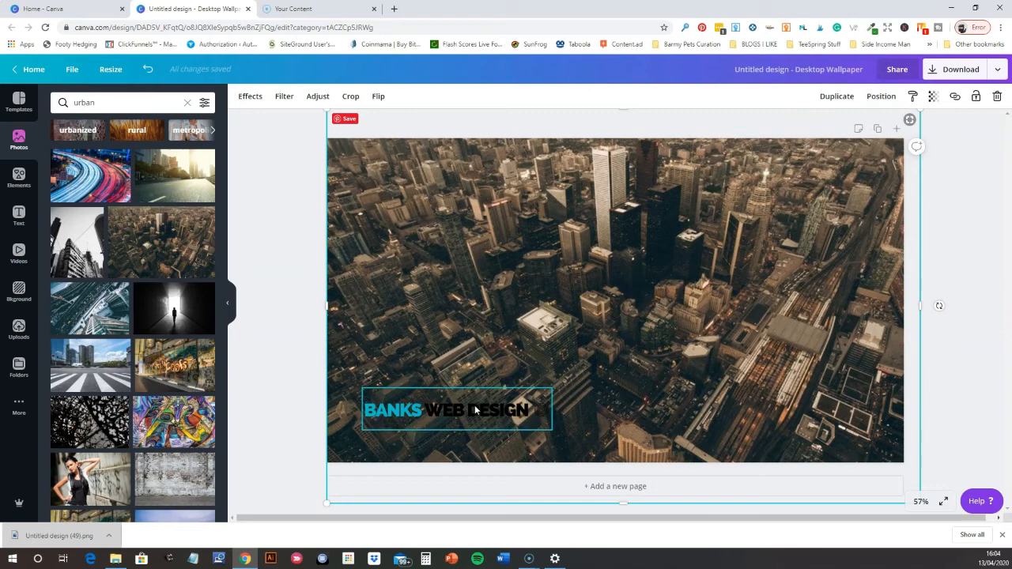
pyautogui.click(629, 313)
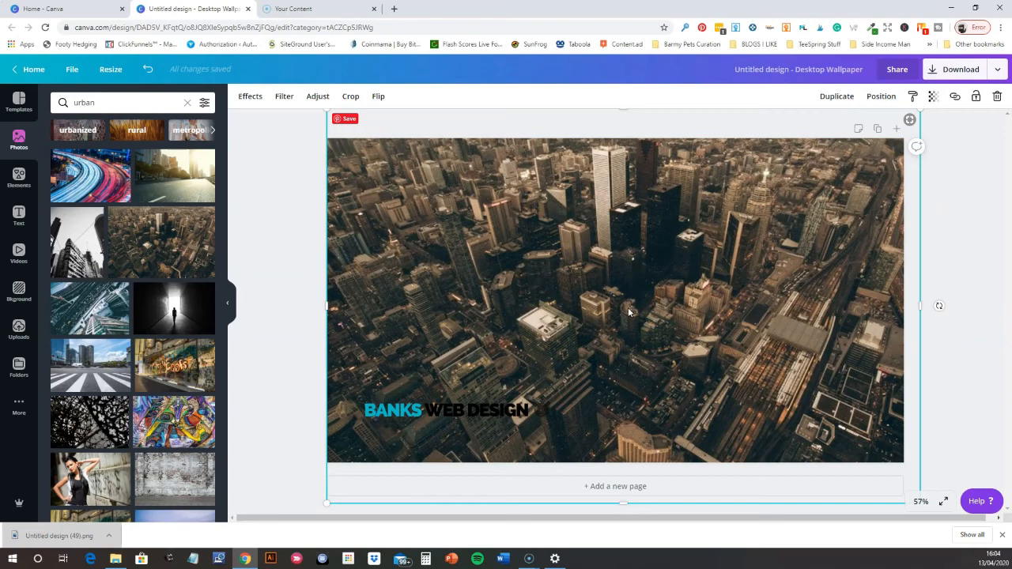
pyautogui.click(284, 97)
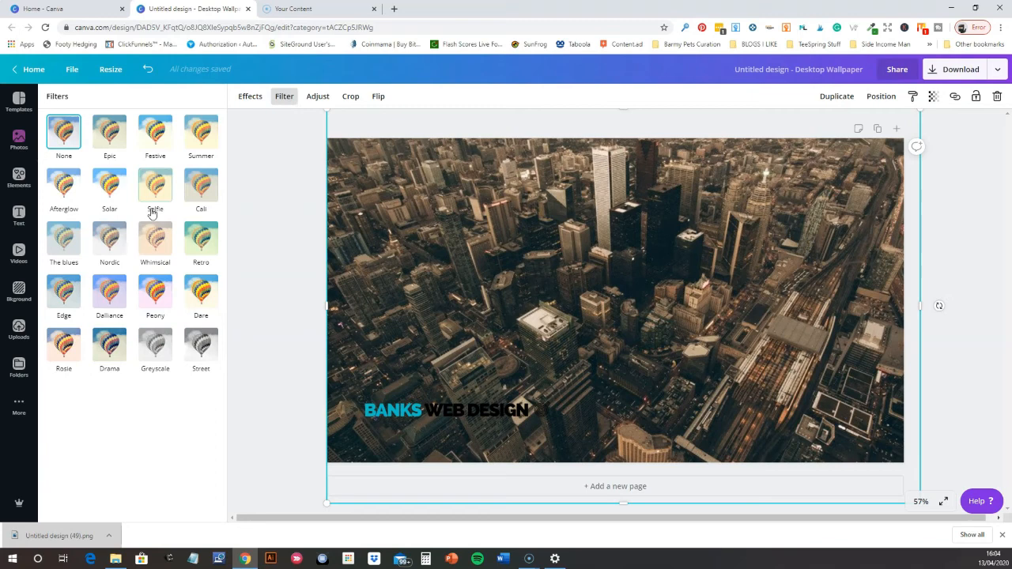
# Make the city photo greyscale with Brightness 44 and move the logo to the upper right
pyautogui.click(317, 97)
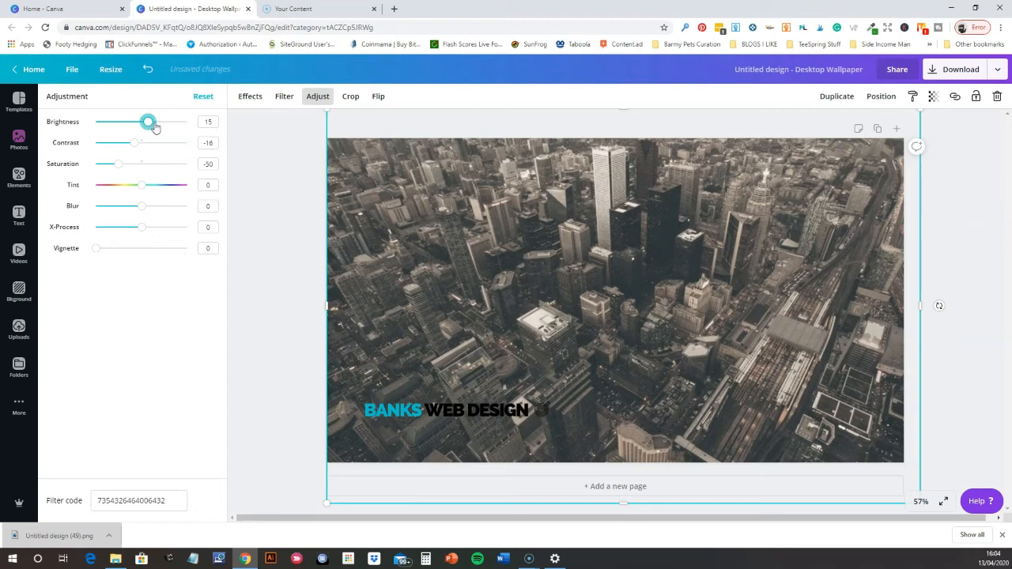
pyautogui.moveTo(148, 121); pyautogui.dragTo(162, 122)
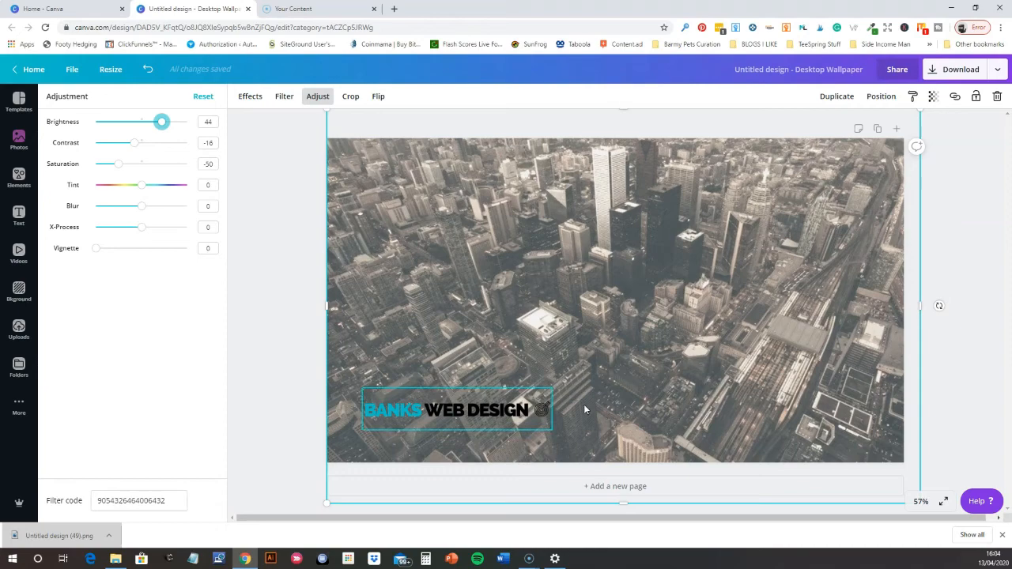
pyautogui.click(19, 141)
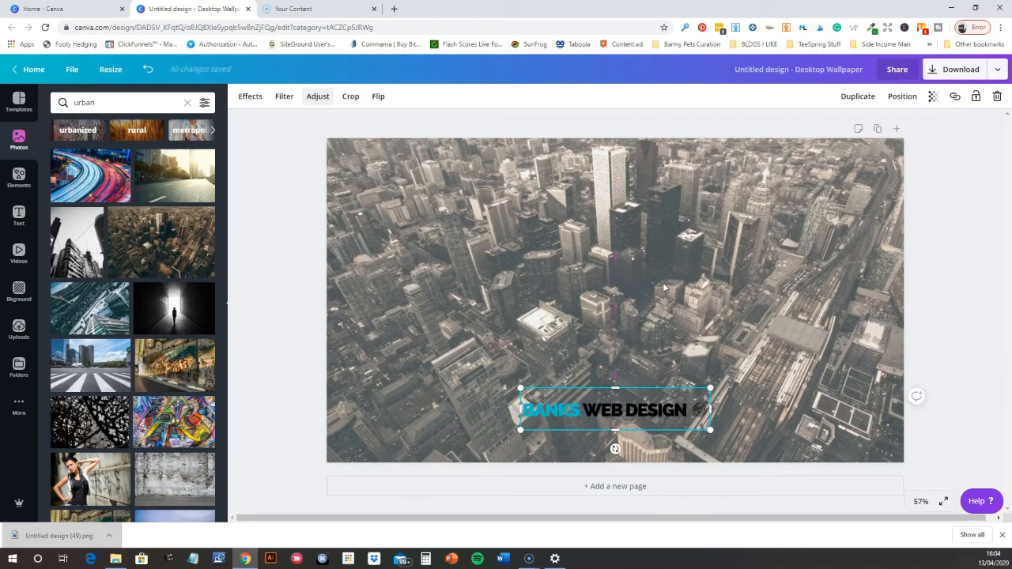
pyautogui.moveTo(615, 410); pyautogui.dragTo(759, 202)
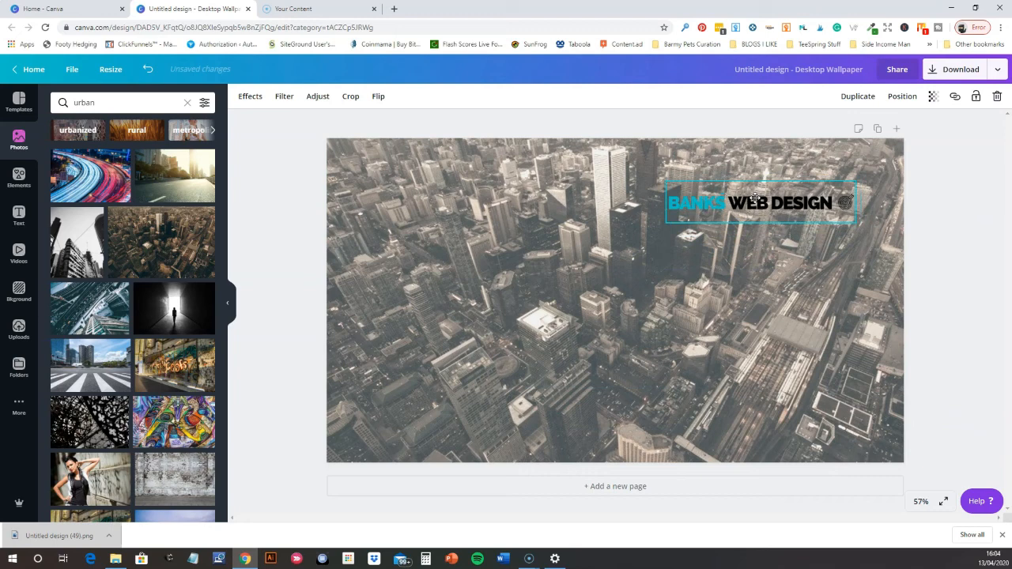
pyautogui.moveTo(759, 202); pyautogui.dragTo(756, 198)
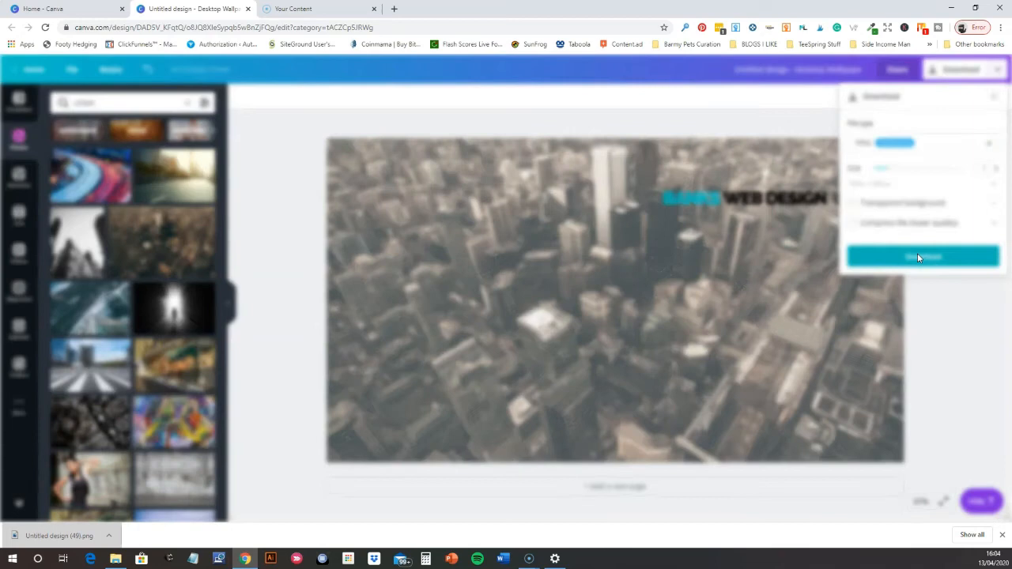
# Download the grey city wallpaper as a PNG
pyautogui.click(922, 256)
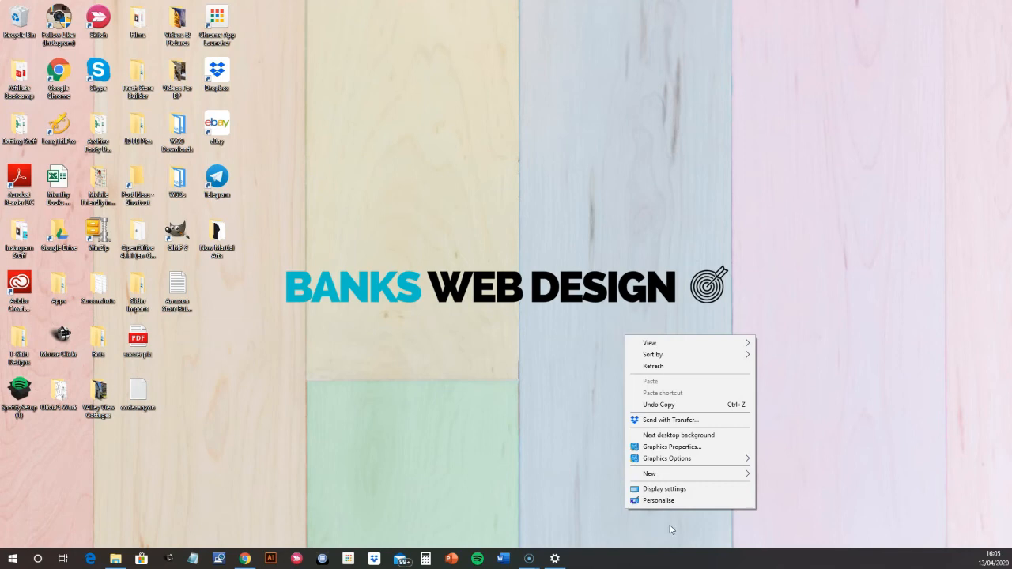
# In Personalise > Background, choose Slideshow using the Pictures > Wallpapers folder
pyautogui.click(658, 500)
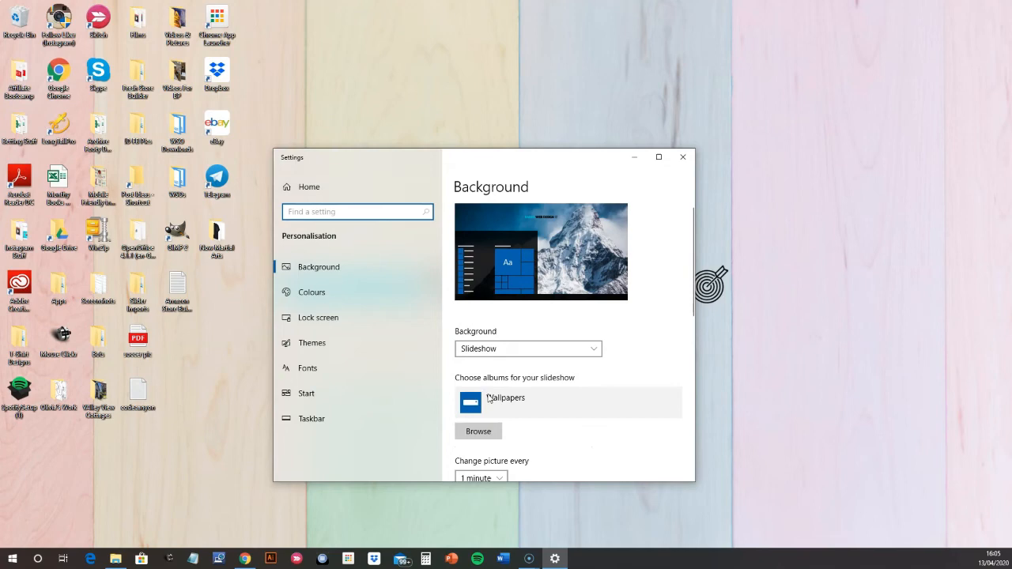
pyautogui.scroll(-3)
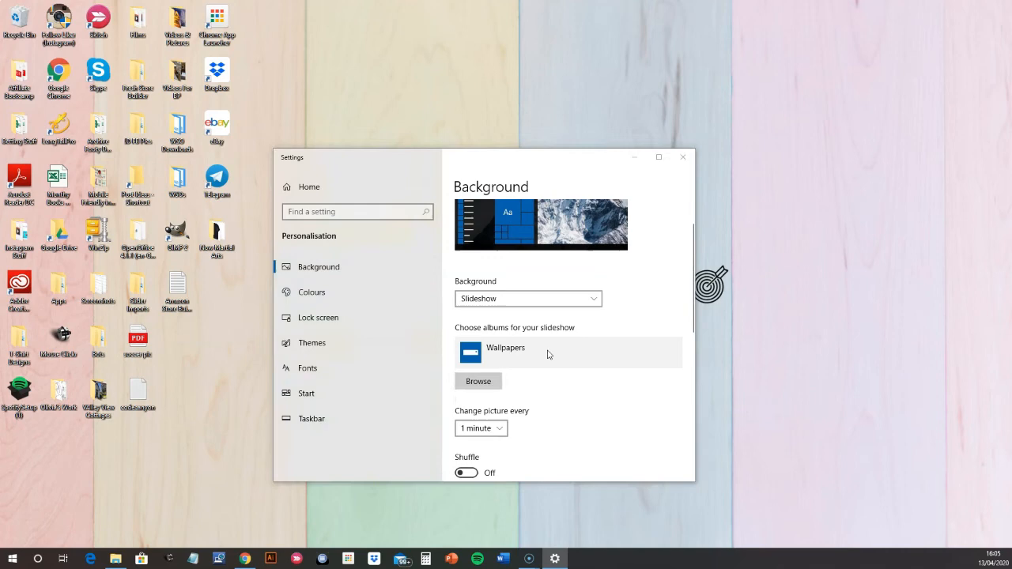
pyautogui.click(477, 381)
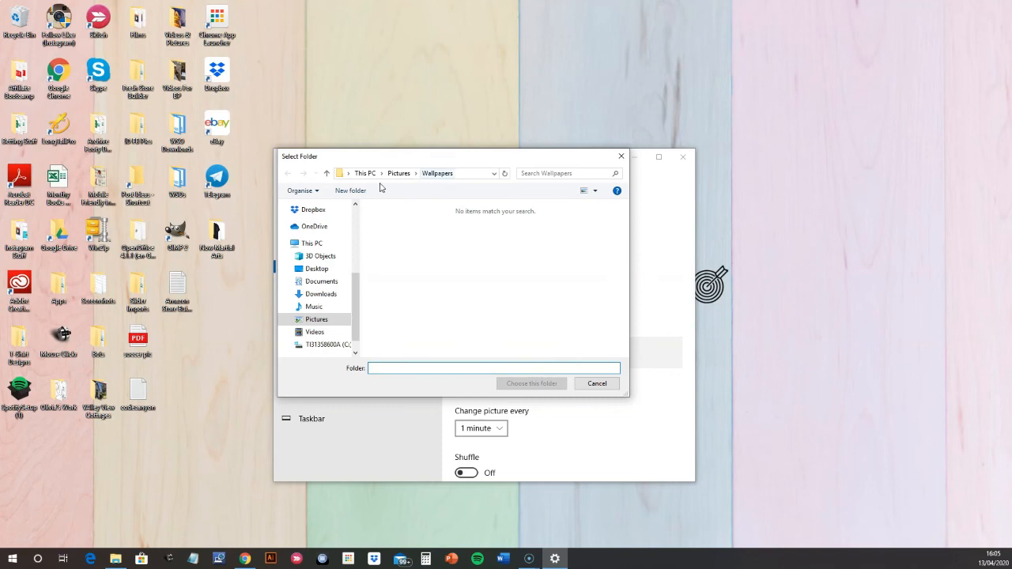
pyautogui.click(598, 383)
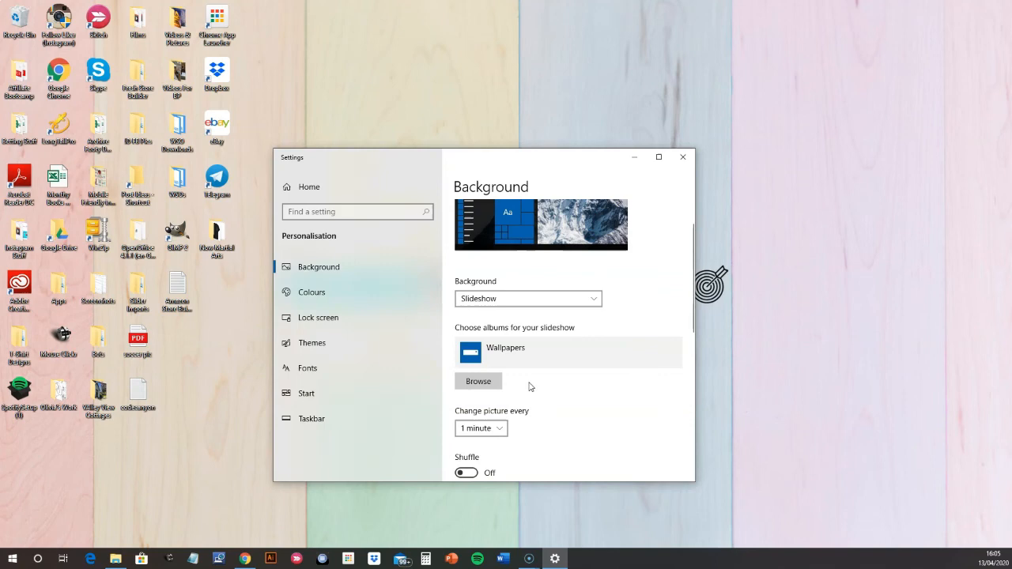
pyautogui.scroll(-3)
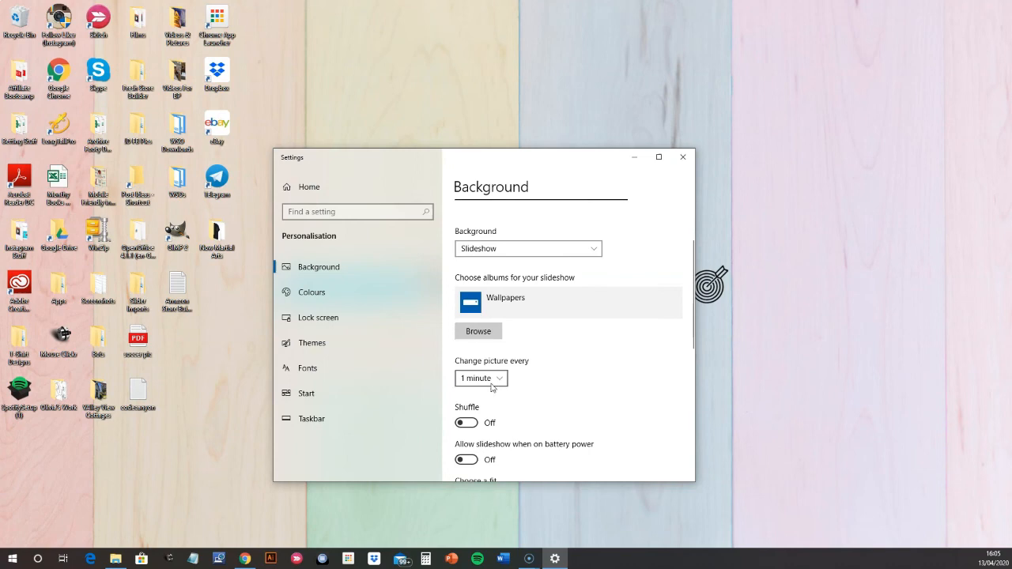